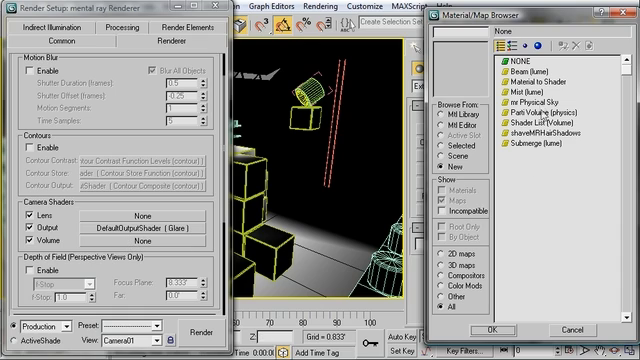
# Choose Parti Volume as the camera's Volume shader in Render Setup Camera Shaders.
pyautogui.click(530, 112)
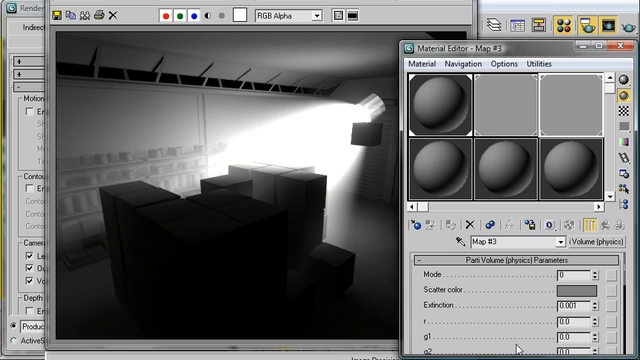
# Set the Parti Volume Minimum Step Length to 0.5.
pyautogui.scroll(-3)
pyautogui.write('5')
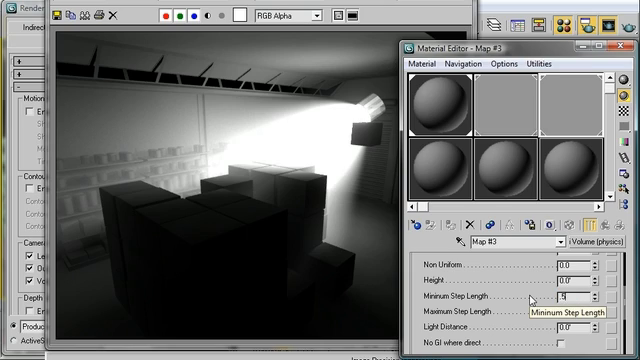
pyautogui.write('0.5')
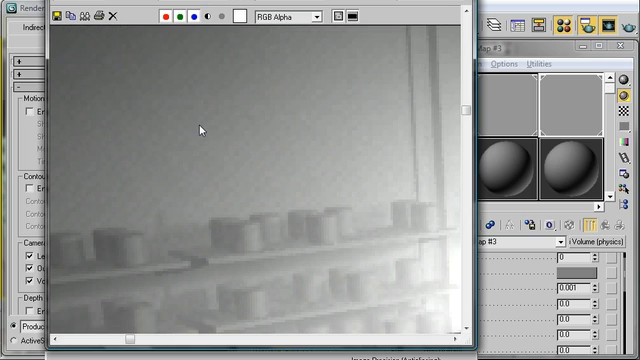
pyautogui.moveTo(200, 124)
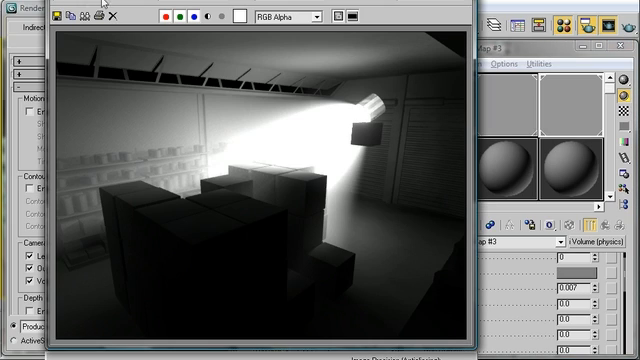
# Outline a render region box around the light beam for re-rendering.
pyautogui.moveTo(200, 40); pyautogui.dragTo(324, 330)
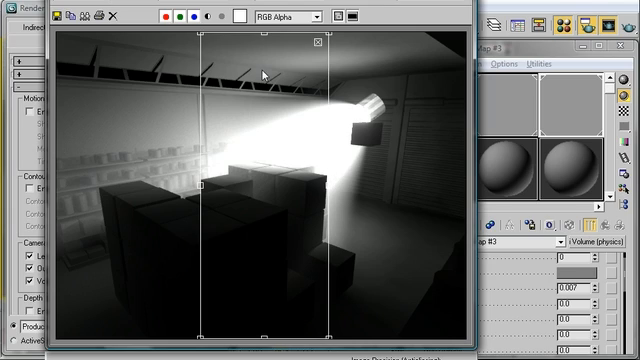
pyautogui.moveTo(370, 304)
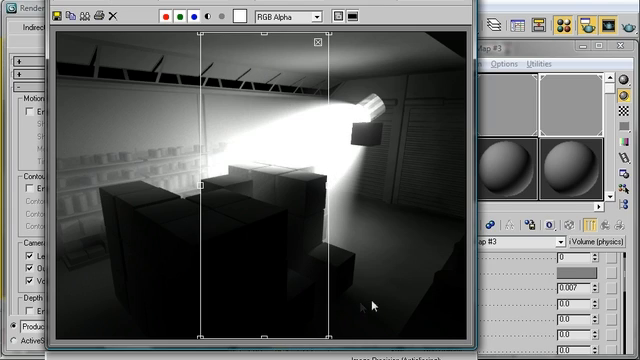